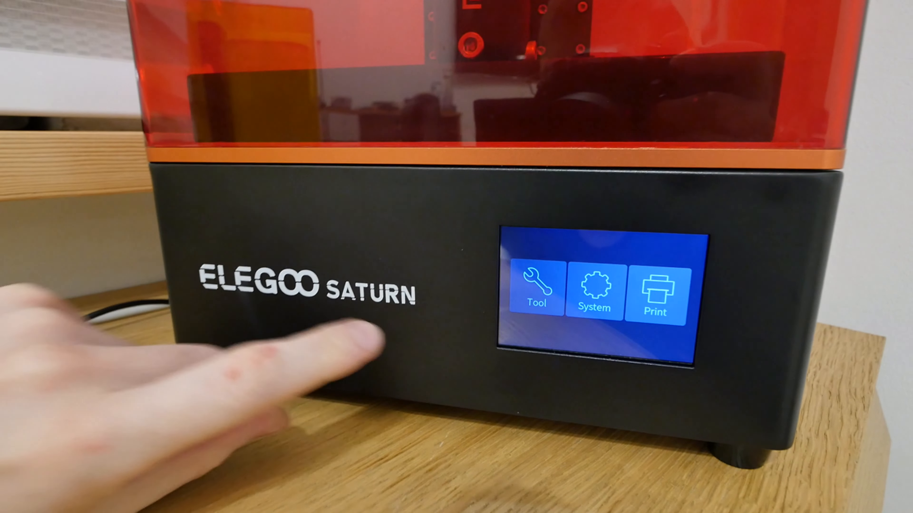
# Step: Enter the Tool menu from the printer's home screen
pyautogui.click(535, 294)
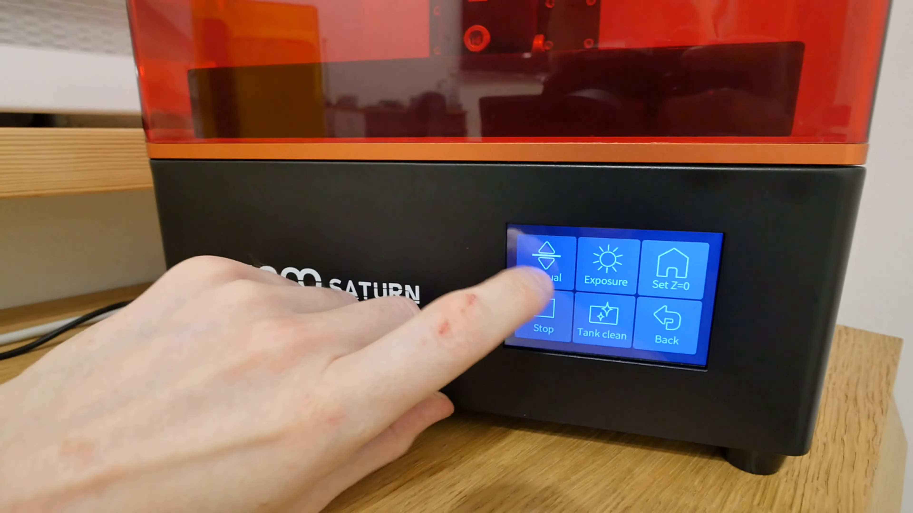
# Step: Enter Manual Z-axis movement and raise the build platform with the up arrow
pyautogui.click(543, 268)
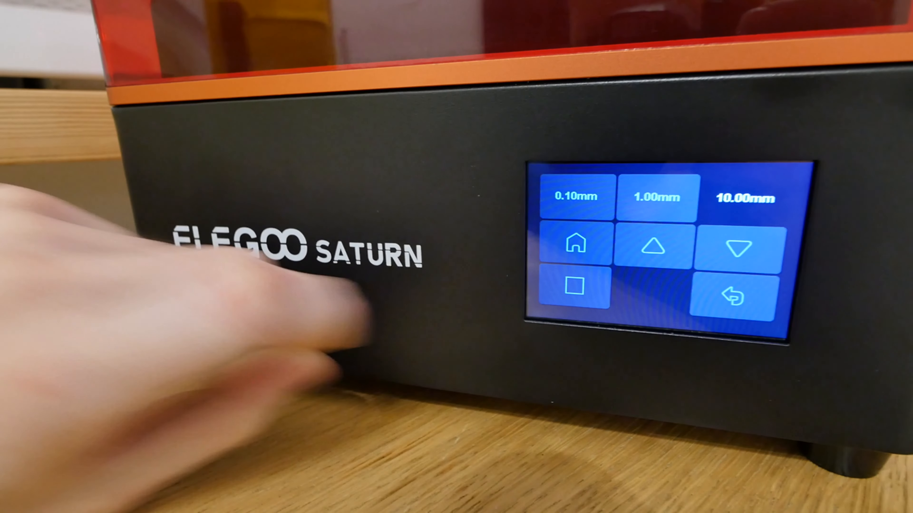
pyautogui.click(673, 272)
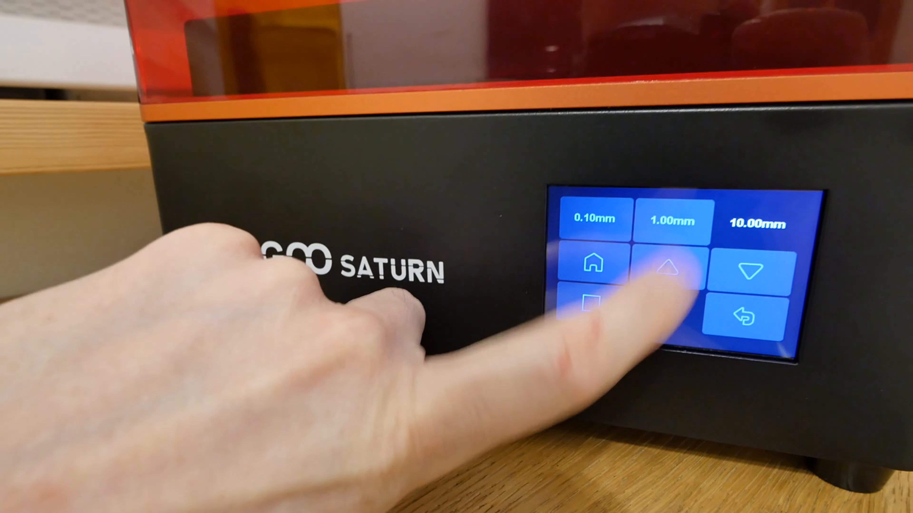